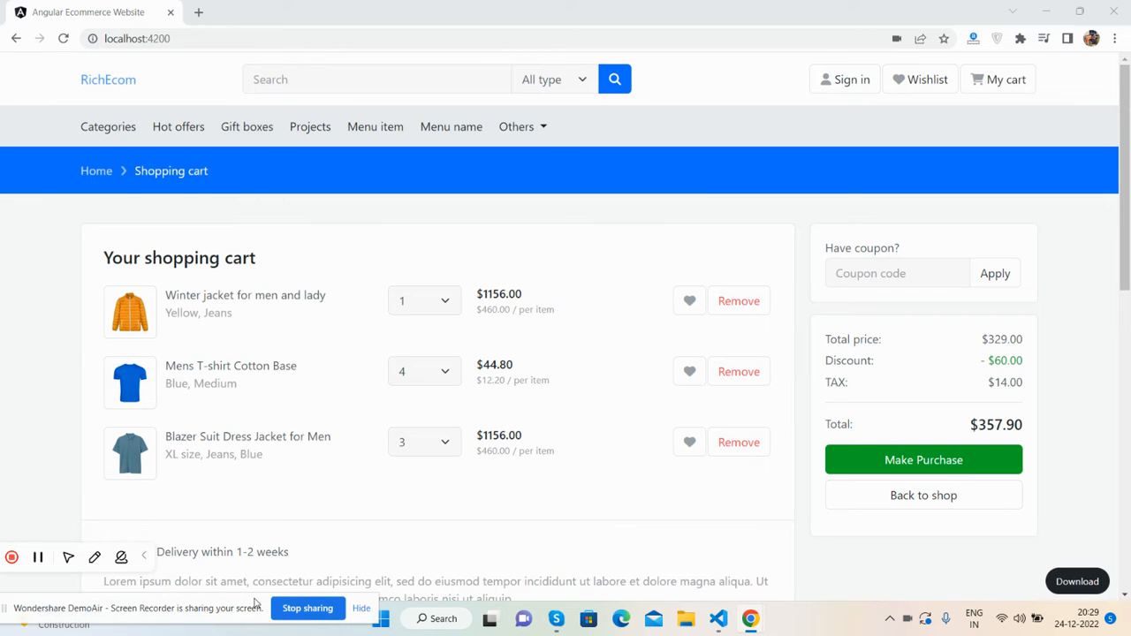
mouse_move(231, 365)
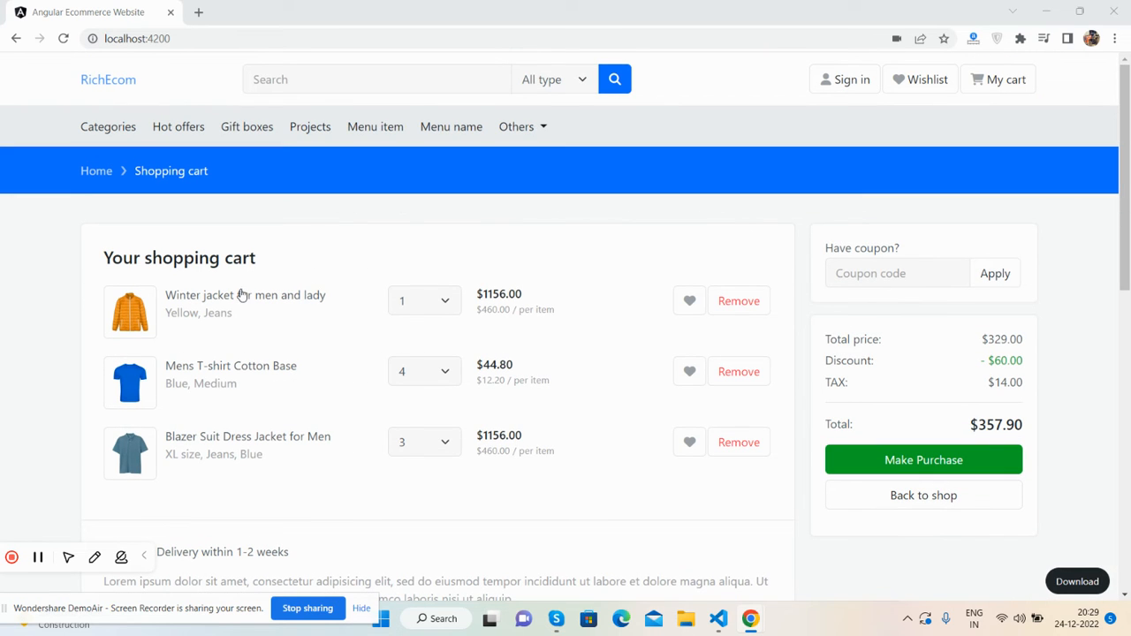
Step: Set quantity dropdowns to 2 winter jackets, 2 T-shirts and 1 blazer suit jacket
click(425, 299)
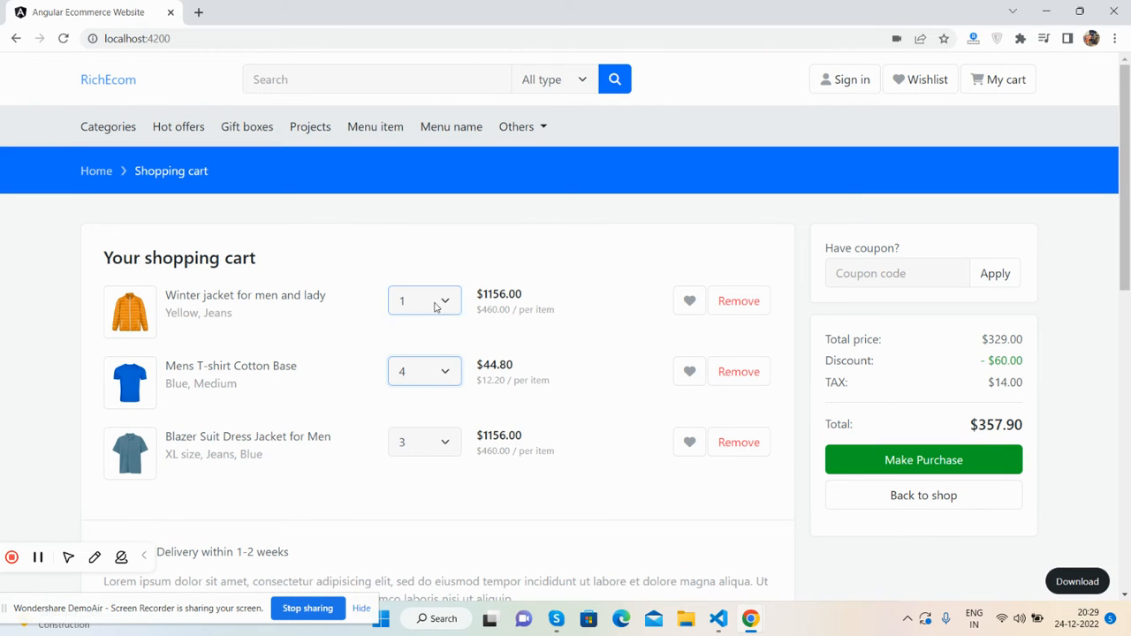
click(424, 300)
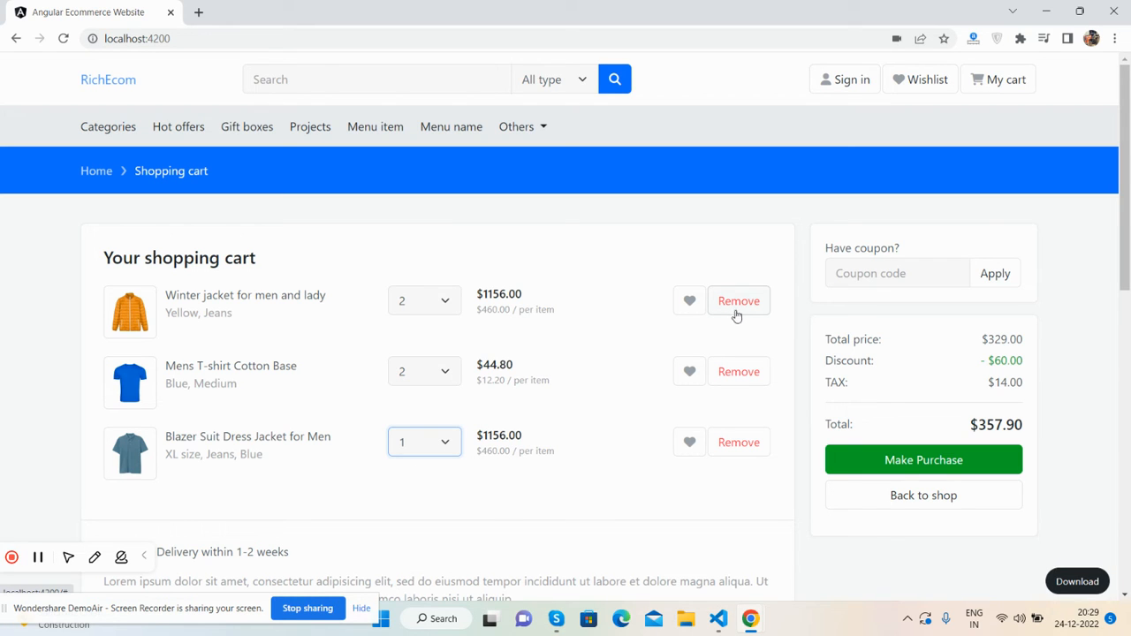
click(897, 272)
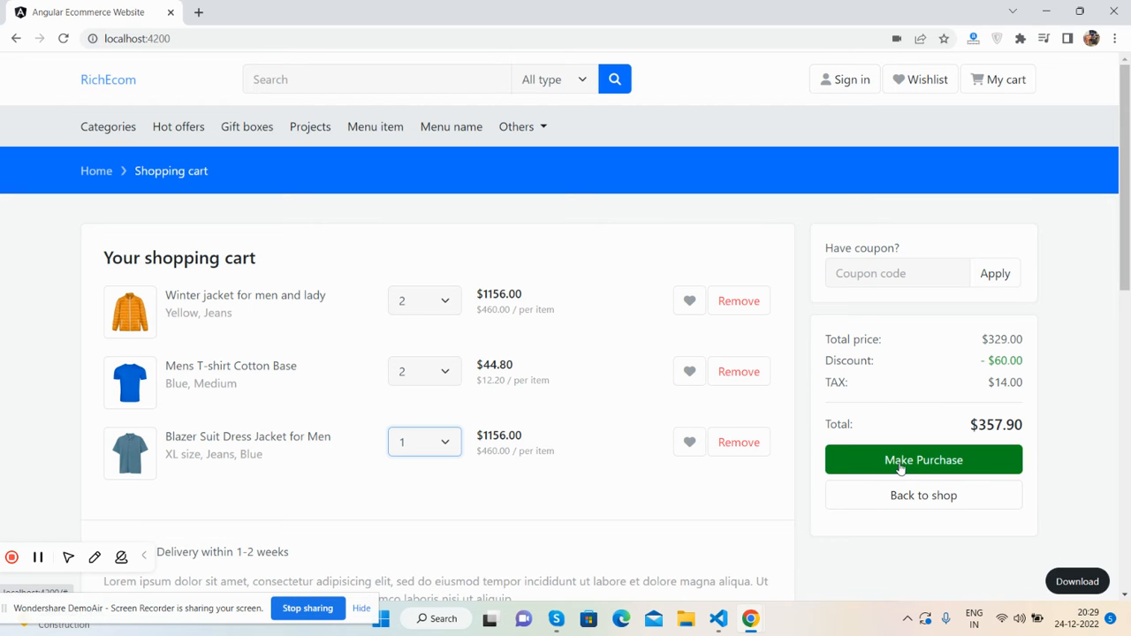
Step: Scroll down to Recommended items showing headset, backpack, denim shorts and T-shirt
scroll(down, 3)
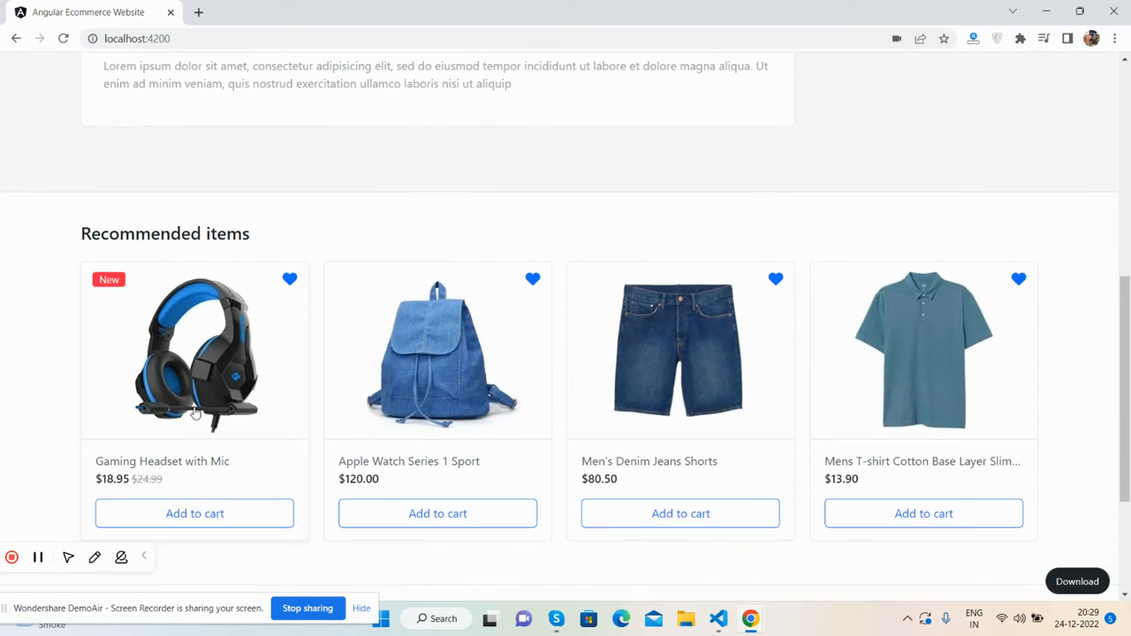
mouse_move(208, 381)
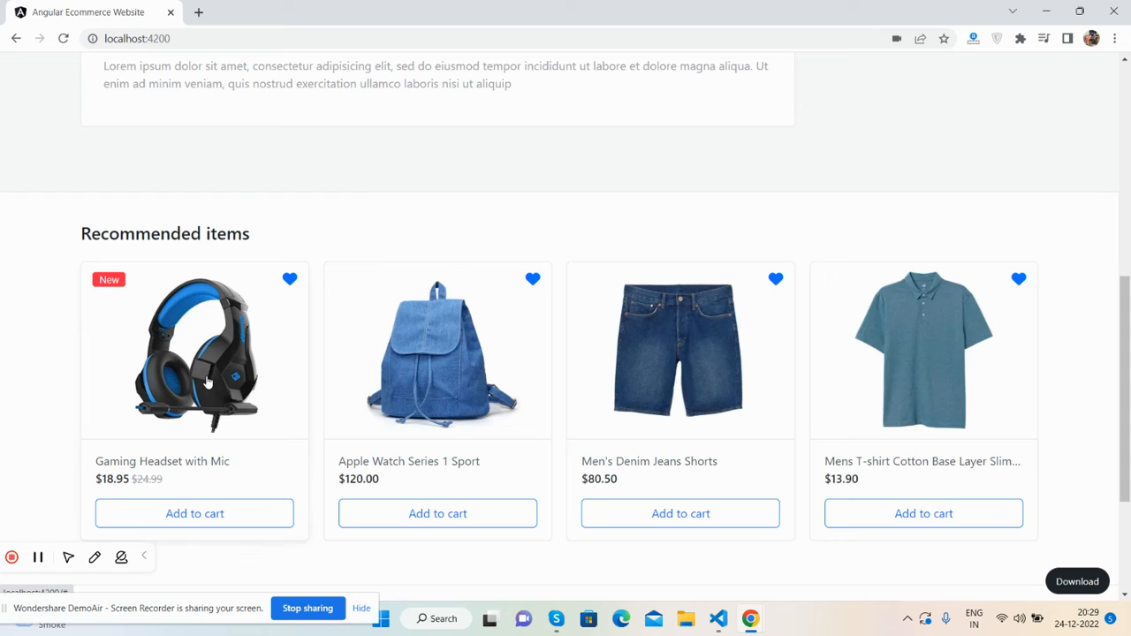
mouse_move(167, 367)
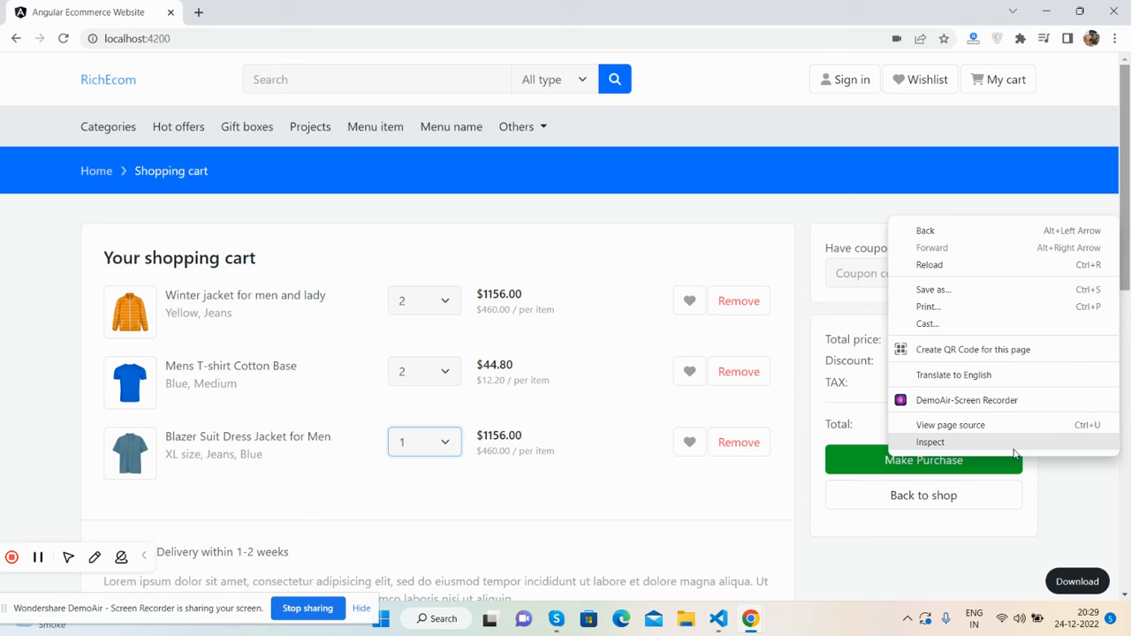
Step: Emulate iPhone XR, then iPhone 12 Pro in DevTools, then close DevTools
click(930, 442)
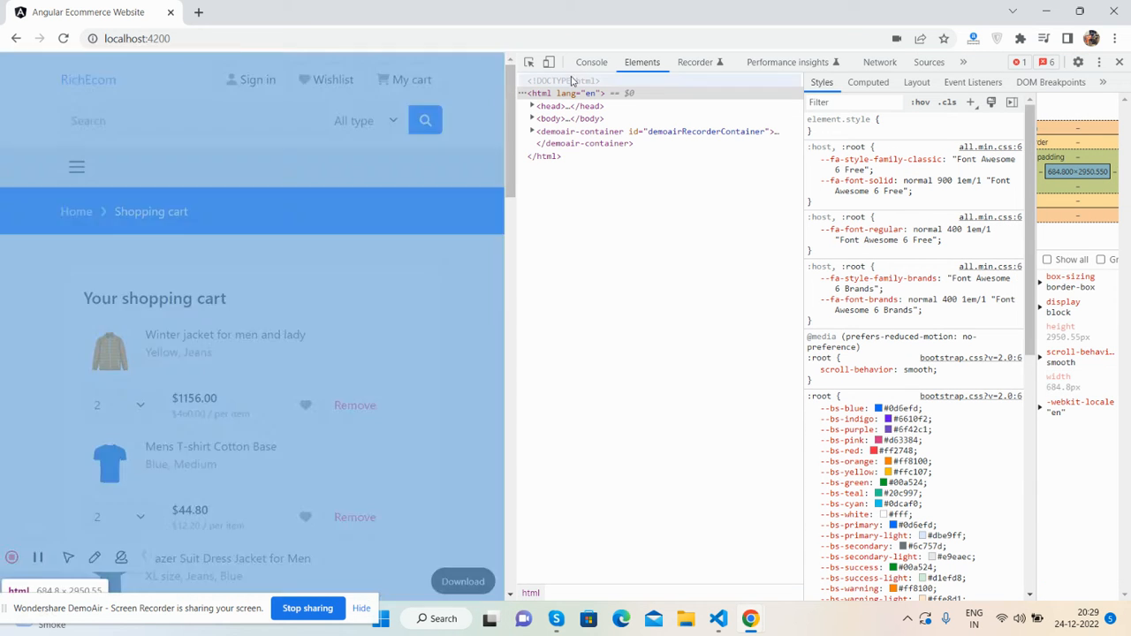
click(130, 62)
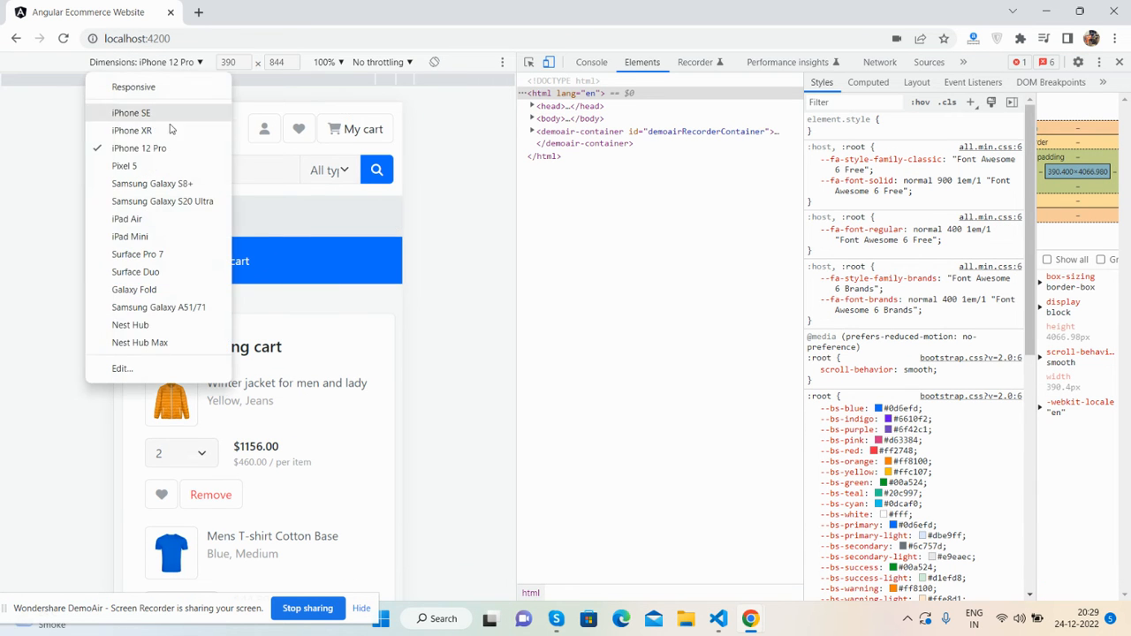
click(146, 130)
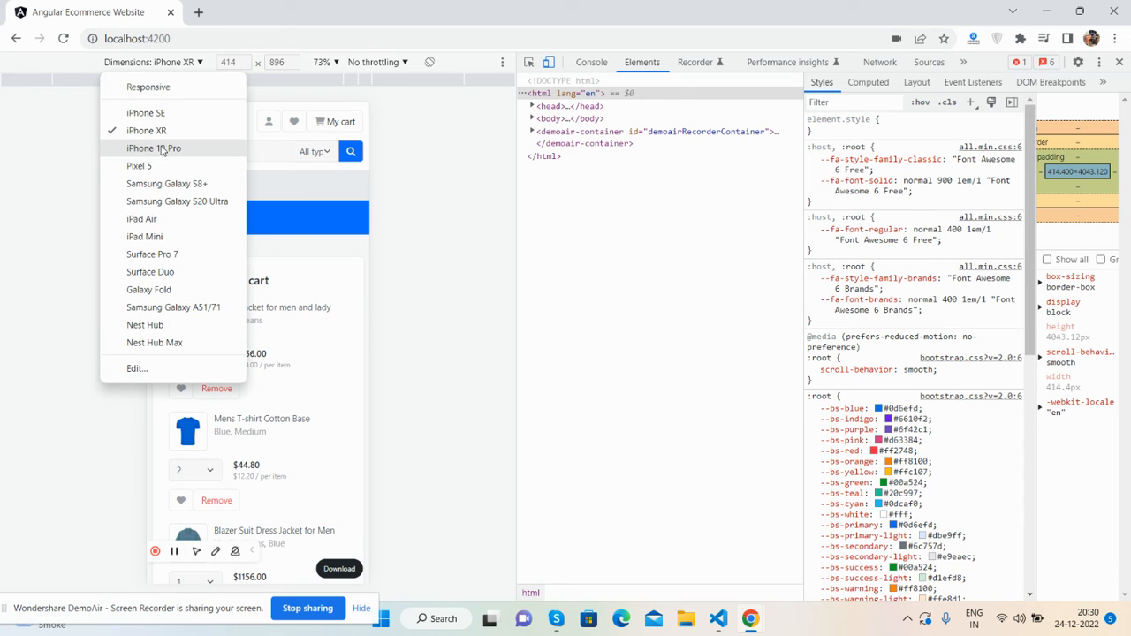
click(154, 148)
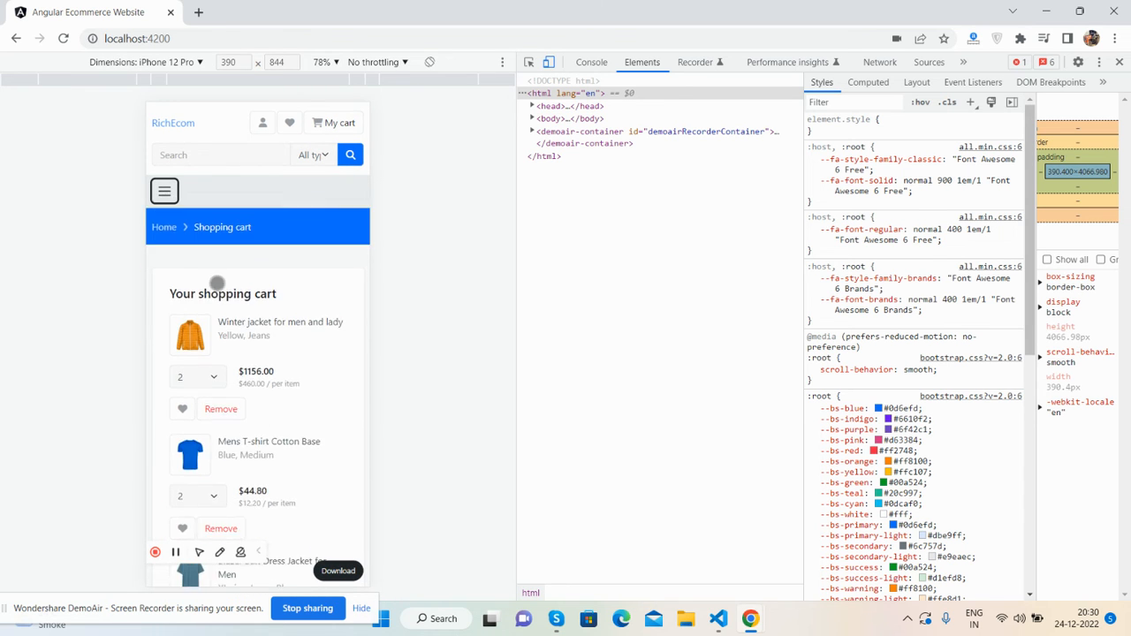
scroll(down, 3)
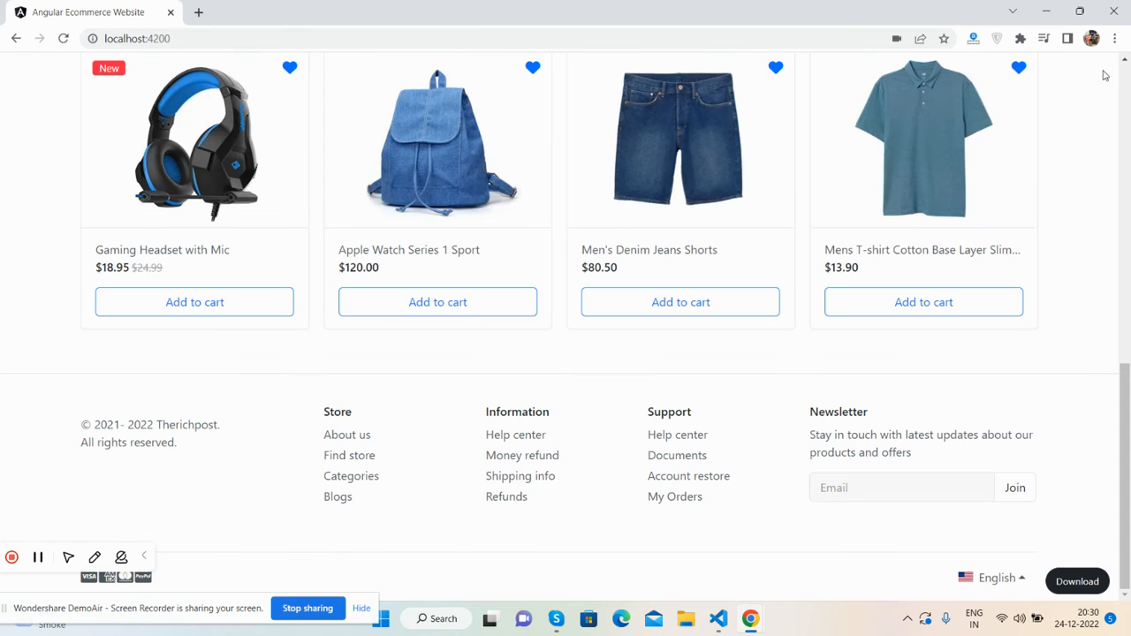
click(997, 79)
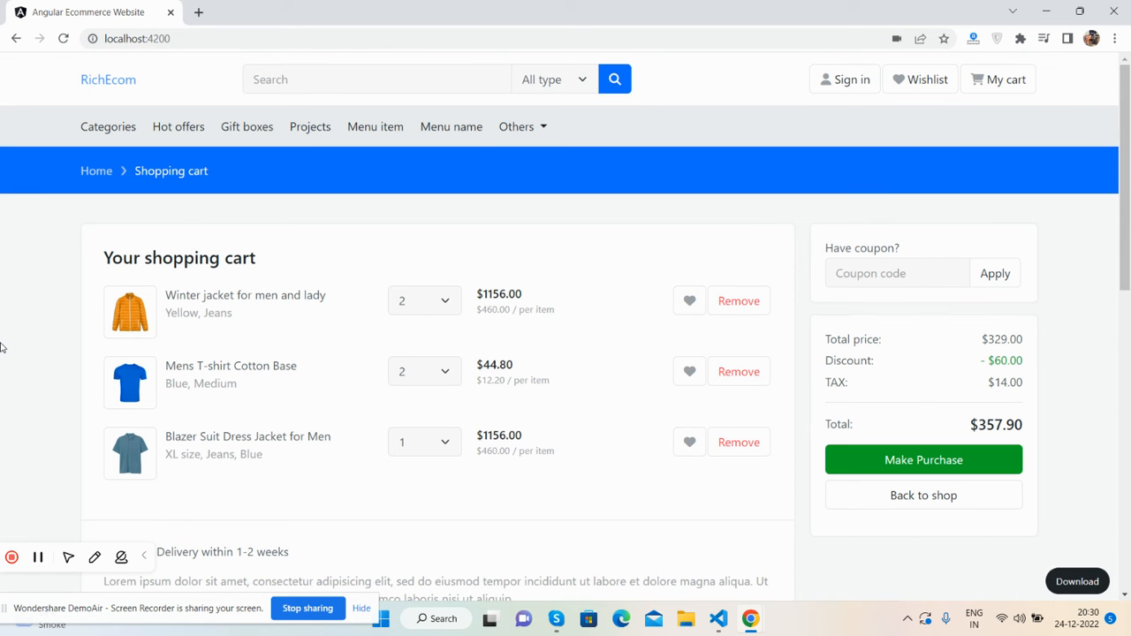